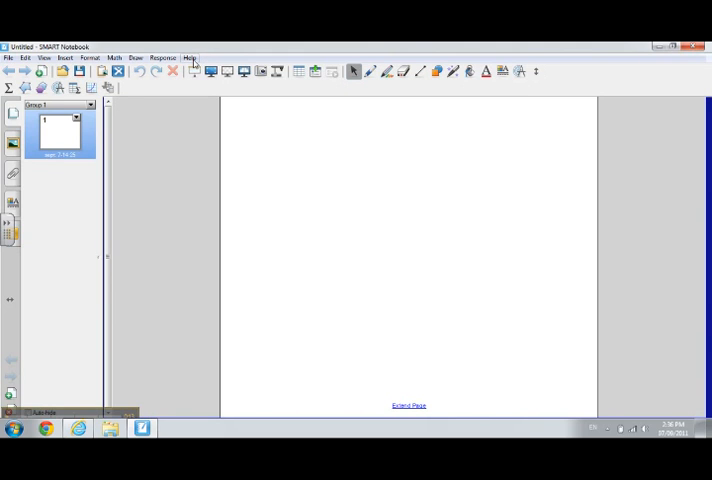
# Step: Show the View menu options in SMART Notebook
pyautogui.click(44, 56)
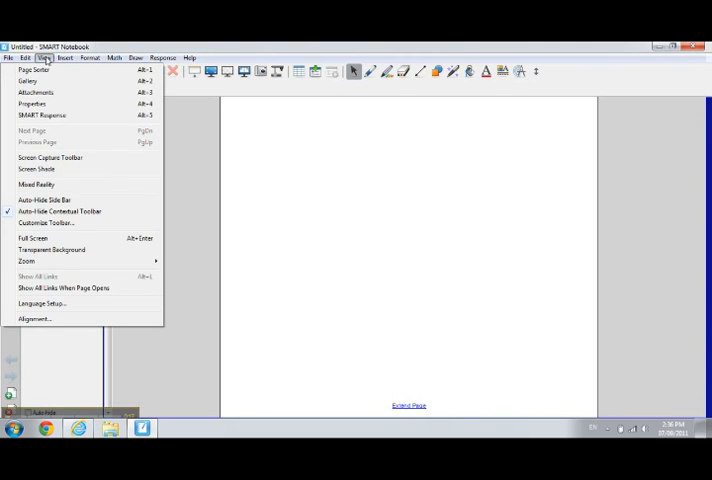
pyautogui.moveTo(52, 252)
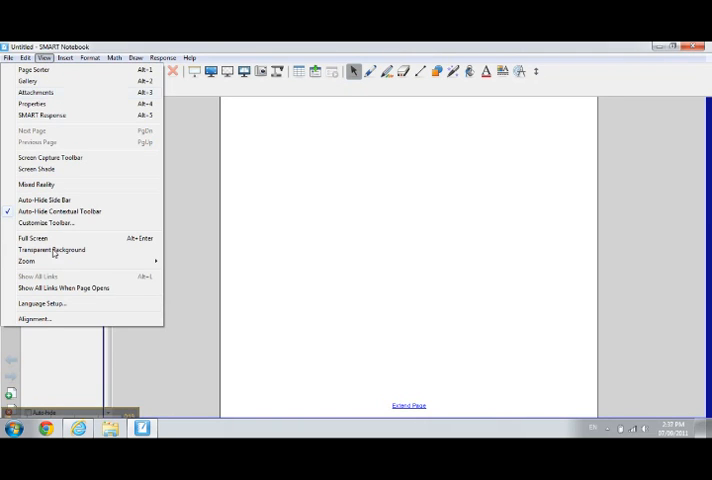
pyautogui.moveTo(48, 304)
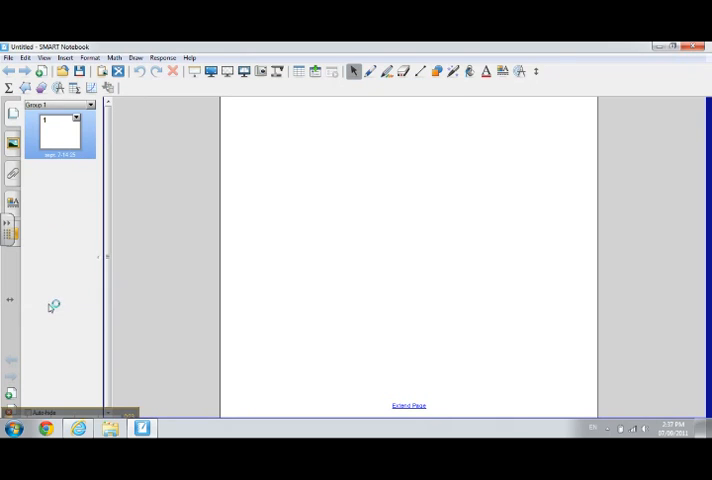
pyautogui.moveTo(376, 306)
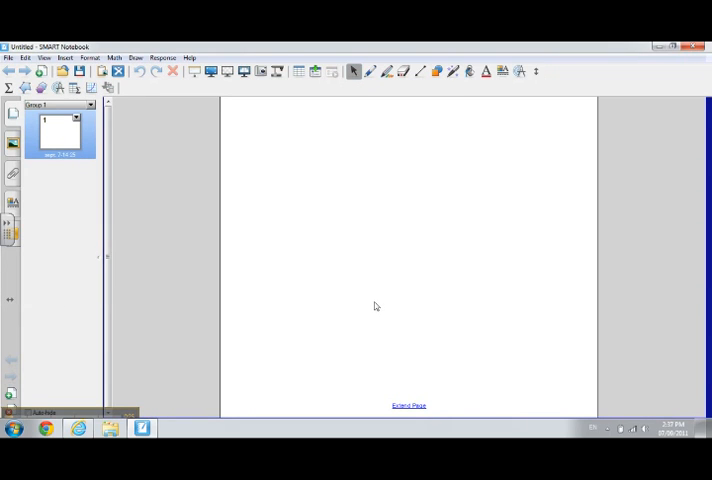
pyautogui.moveTo(372, 276)
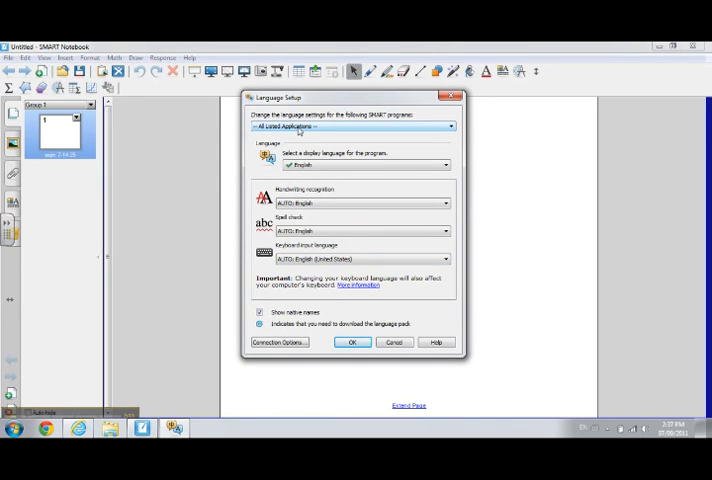
# Step: Set Français as the language for All installed applications and confirm the change
pyautogui.click(446, 126)
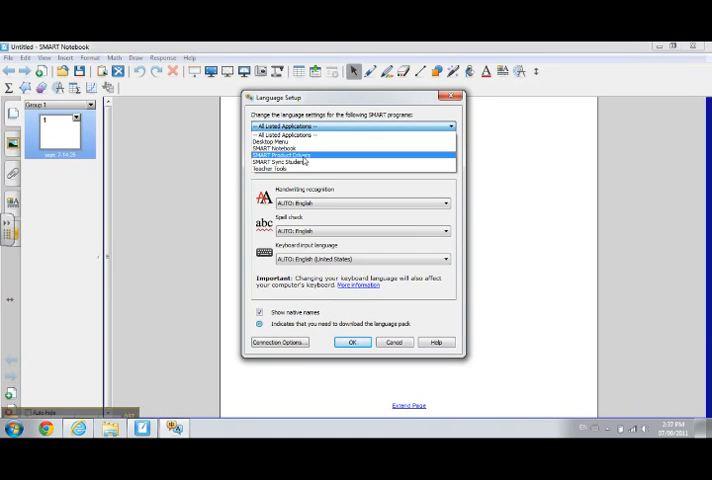
pyautogui.click(300, 134)
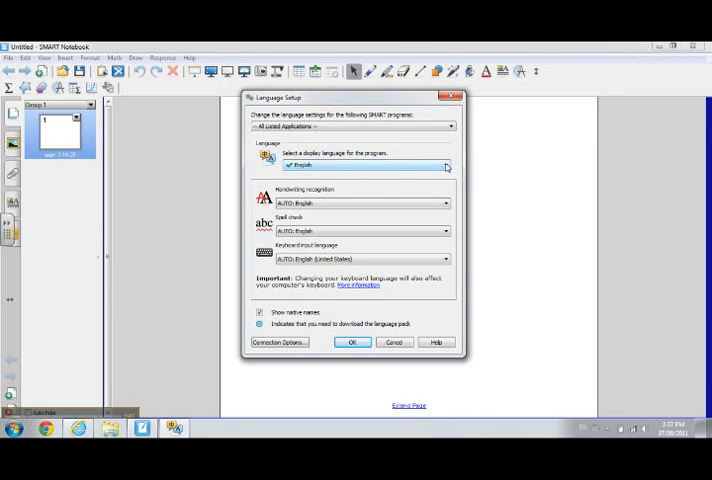
pyautogui.click(446, 164)
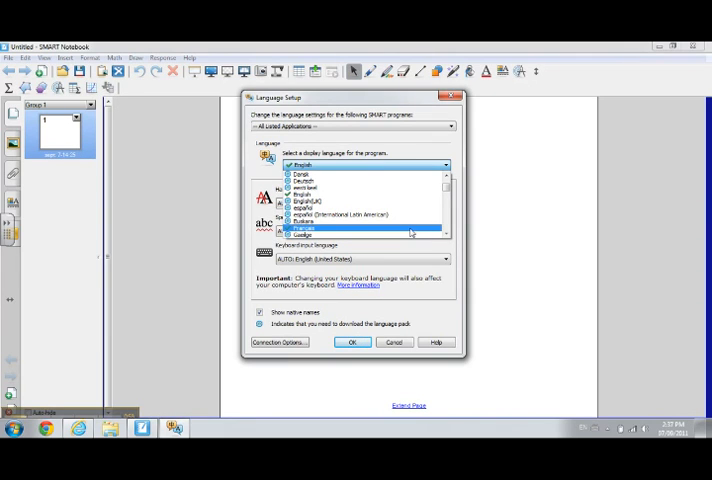
pyautogui.click(304, 228)
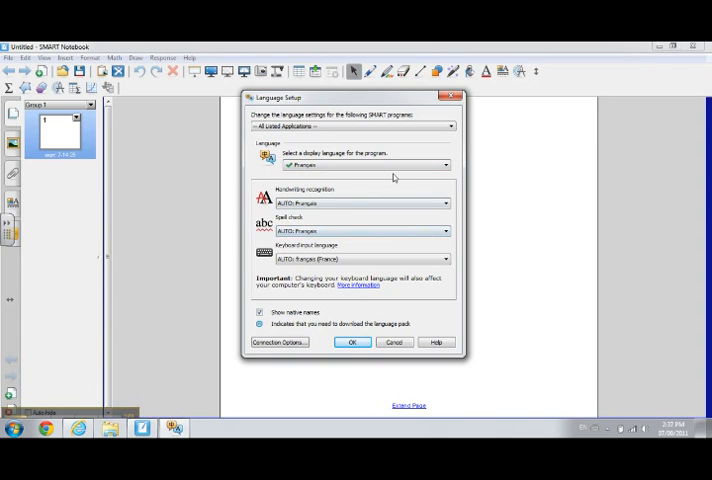
pyautogui.moveTo(286, 196)
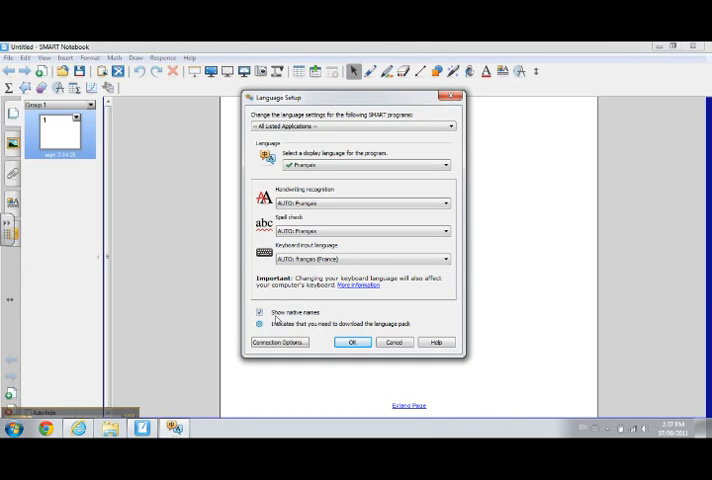
pyautogui.moveTo(398, 328)
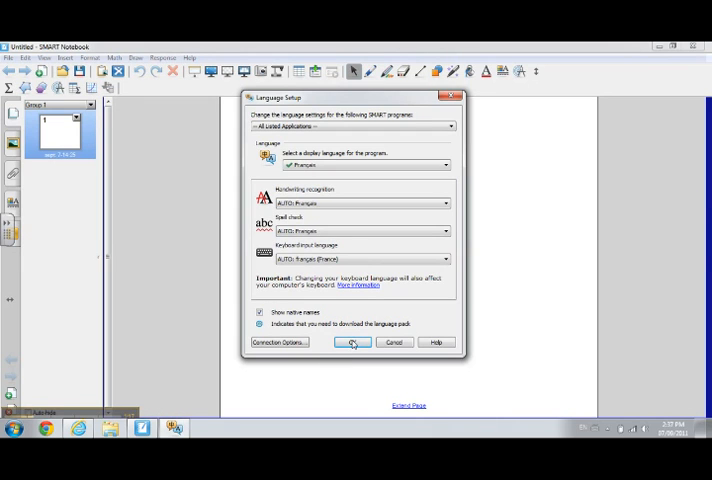
pyautogui.click(352, 342)
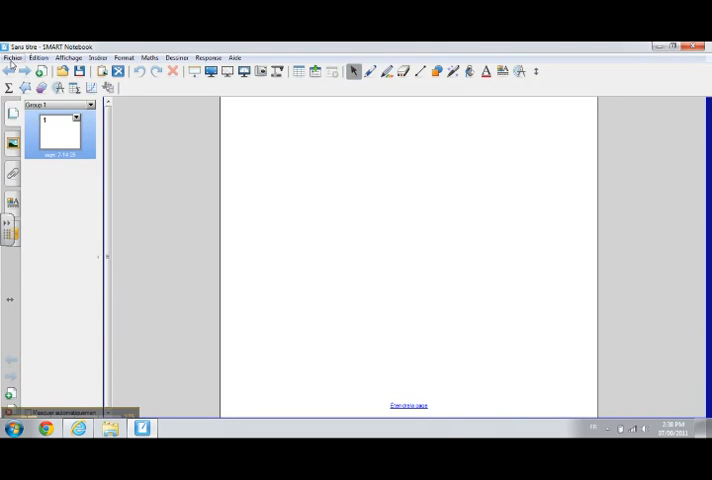
# Step: Reopen Configuration de la langue from the now-French Affichage menu
pyautogui.click(12, 56)
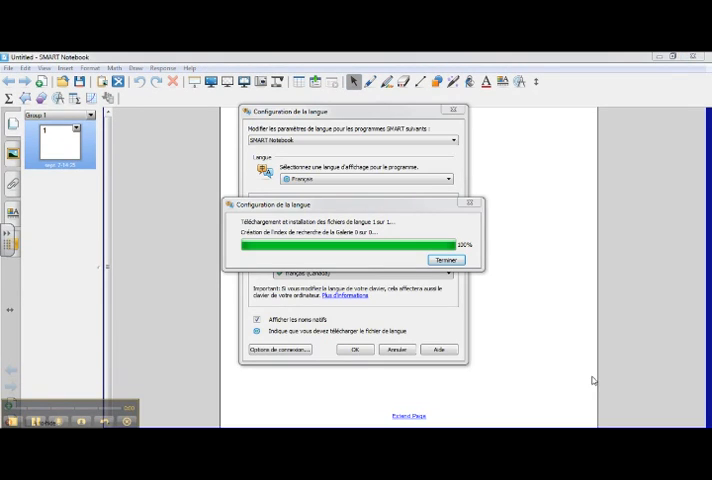
pyautogui.moveTo(564, 386)
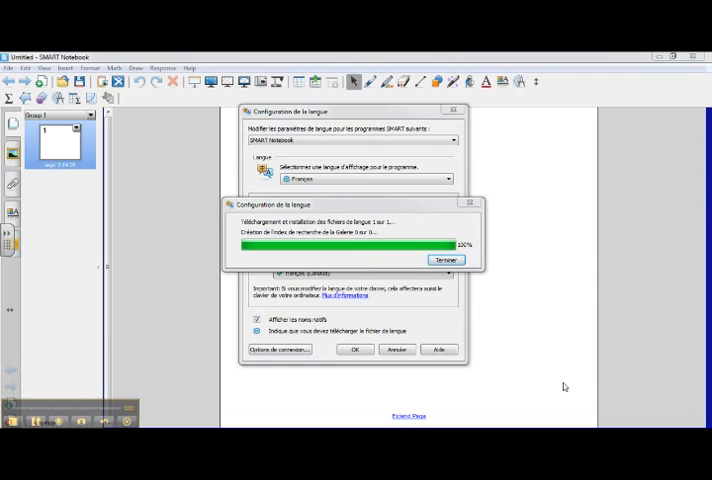
pyautogui.moveTo(540, 360)
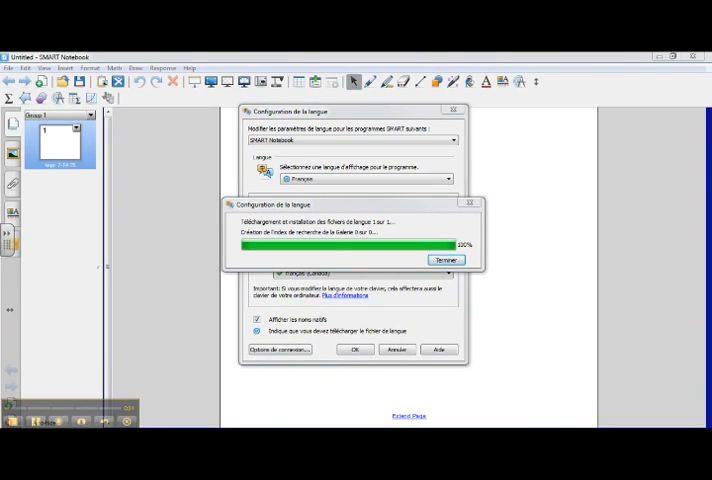
pyautogui.moveTo(296, 380)
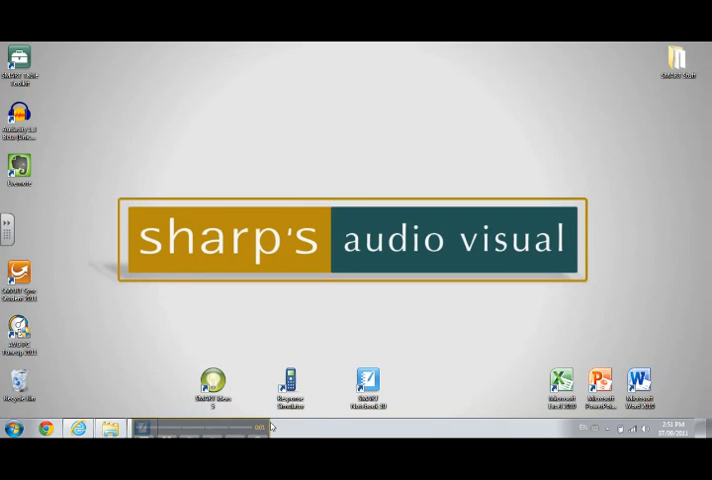
# Step: Launch Internet Explorer and go to the smarttech.com Support Downloads page
pyautogui.click(78, 428)
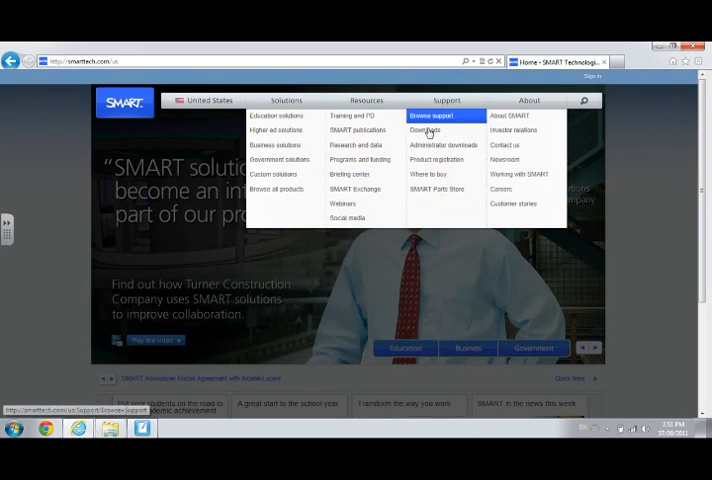
pyautogui.moveTo(426, 130)
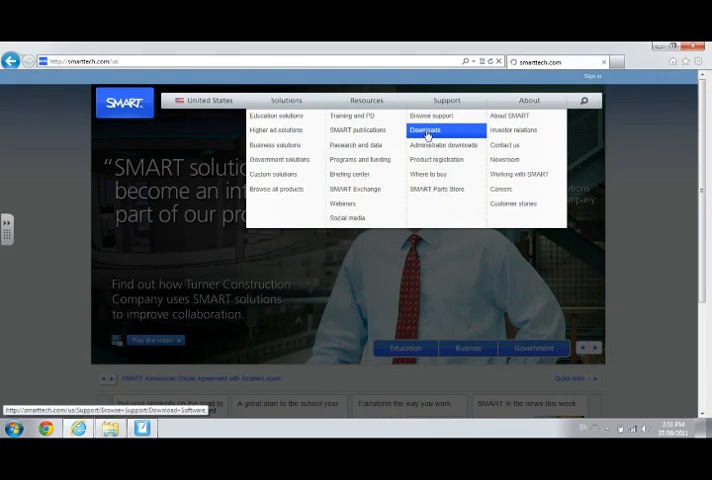
pyautogui.click(426, 130)
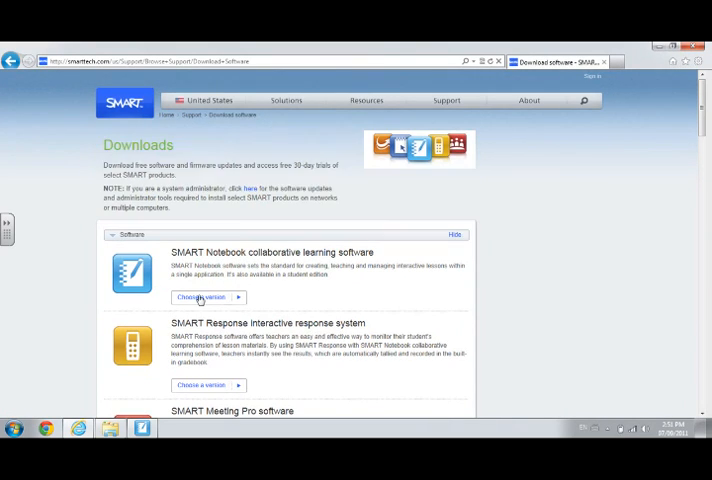
# Step: Choose the Windows release of SMART Notebook collaborative learning software
pyautogui.click(204, 296)
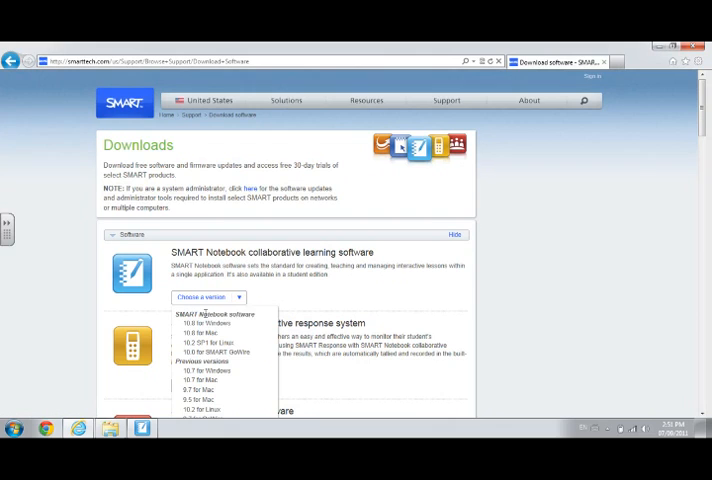
pyautogui.moveTo(204, 324)
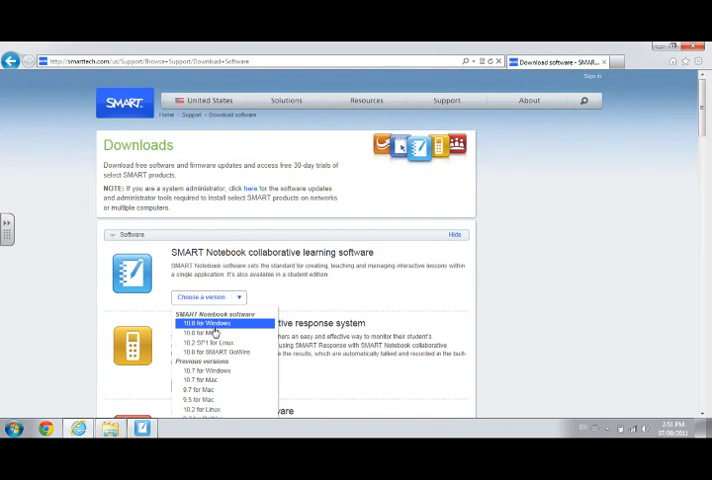
pyautogui.moveTo(212, 332)
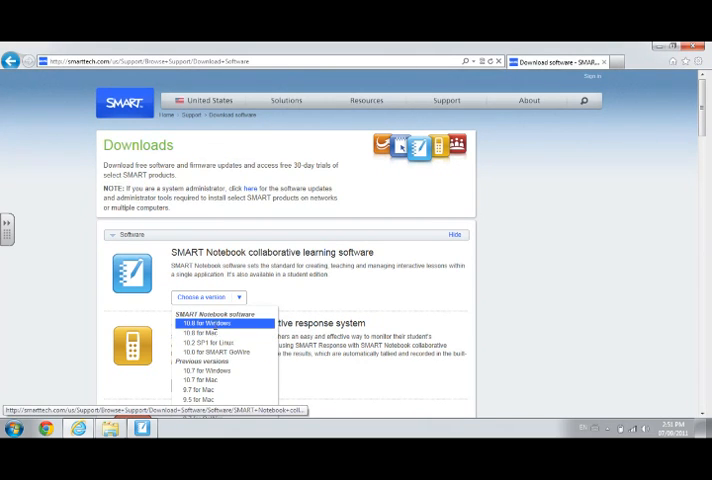
pyautogui.click(204, 322)
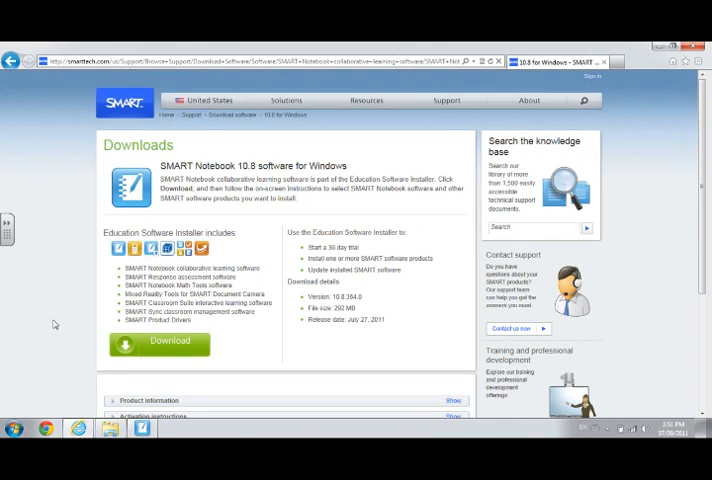
pyautogui.moveTo(68, 318)
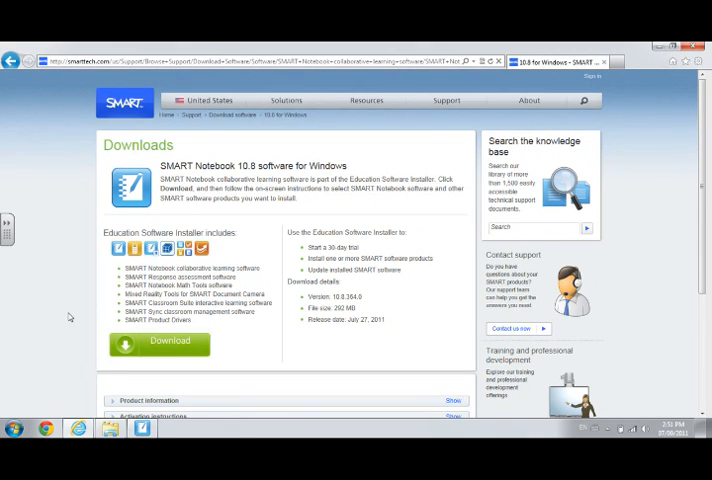
# Step: Expand the Language support section of the SMART Notebook 10.8 page, showing French among the languages
pyautogui.scroll(-3)
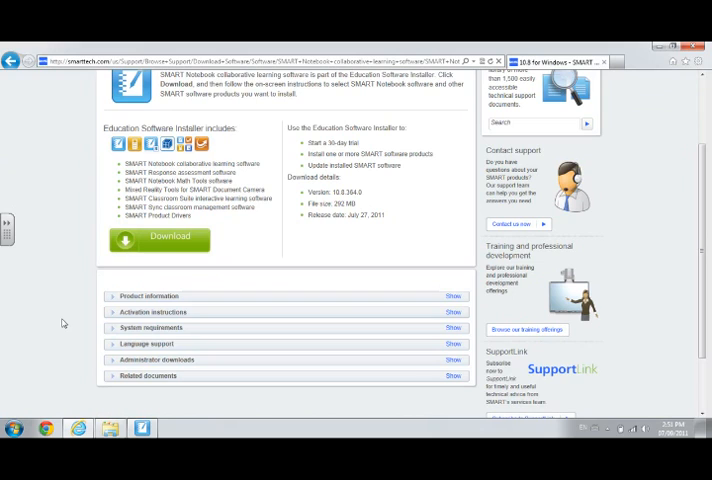
pyautogui.moveTo(118, 382)
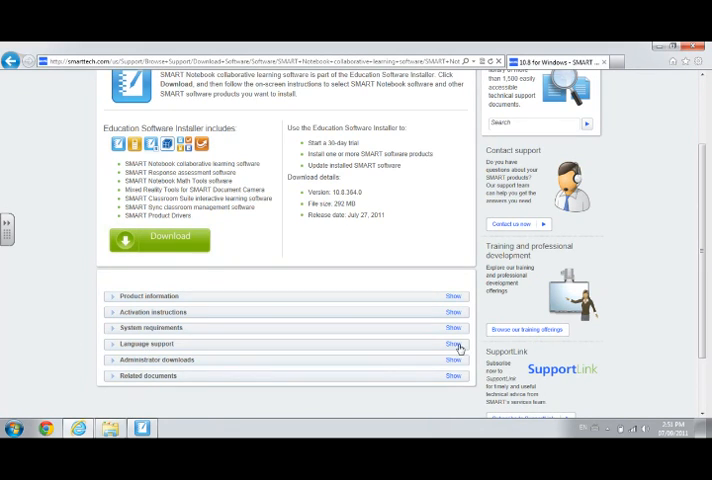
pyautogui.click(452, 344)
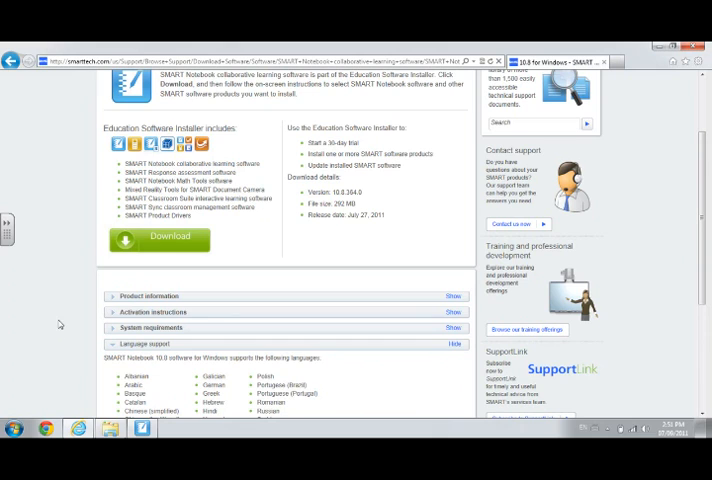
pyautogui.scroll(-3)
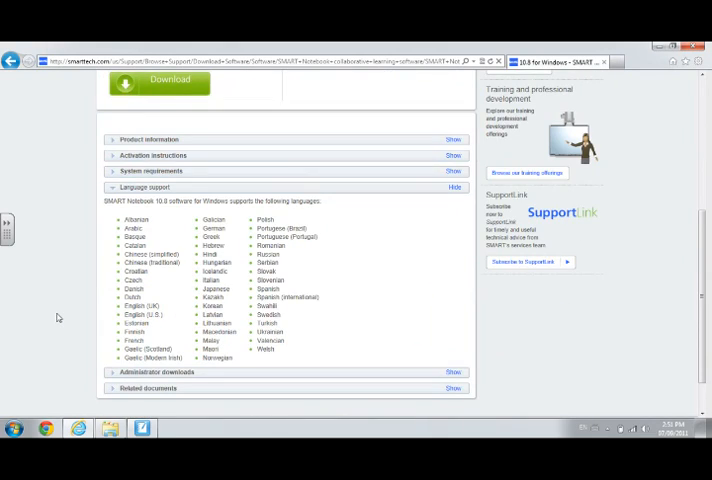
pyautogui.moveTo(44, 400)
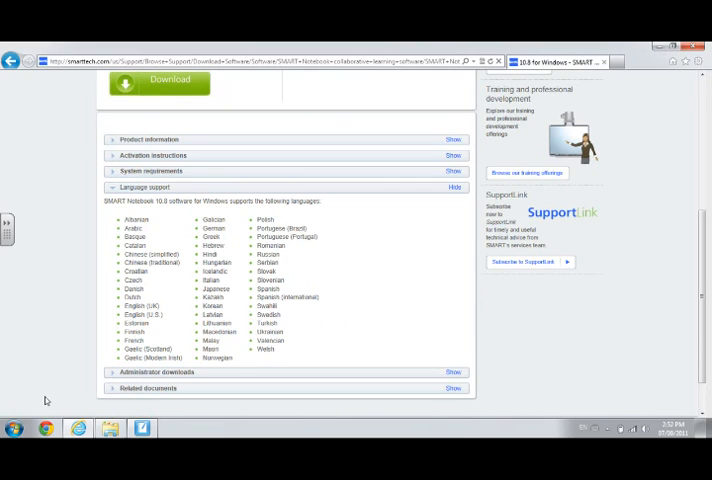